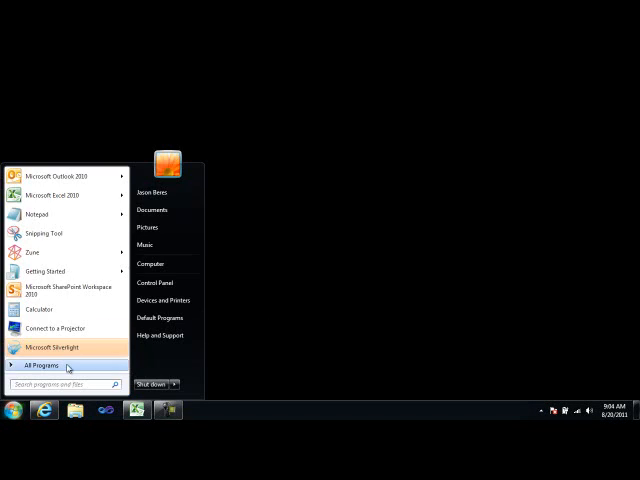
Launch the Windows Forms Samples Browser from the NetAdvantage 2011.1 Start menu group
{"action": "left_click", "coordinate": [43, 364]}
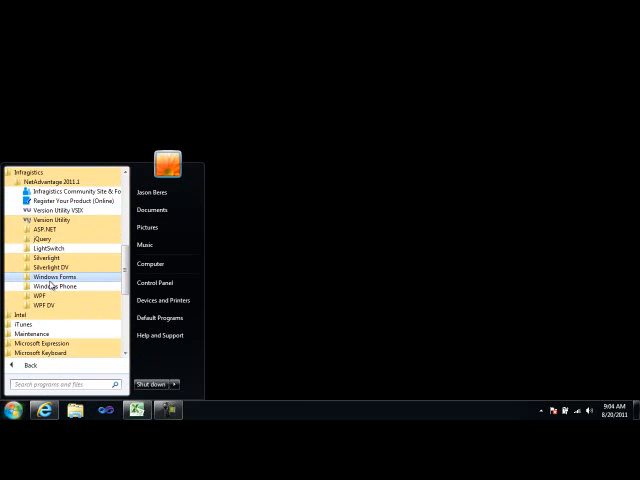
{"action": "mouse_move", "coordinate": [52, 286]}
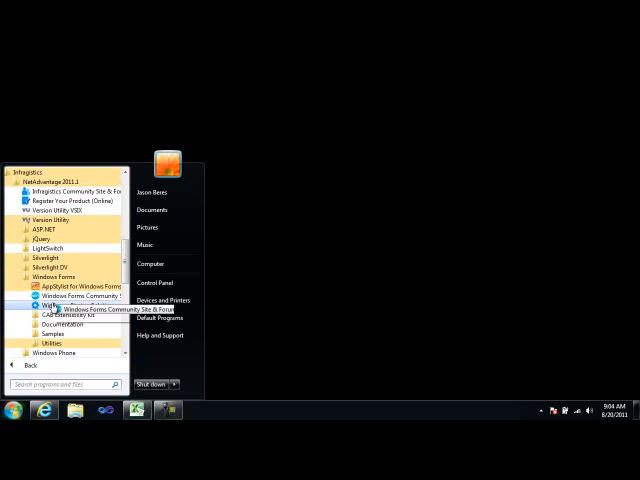
{"action": "left_click", "coordinate": [78, 308]}
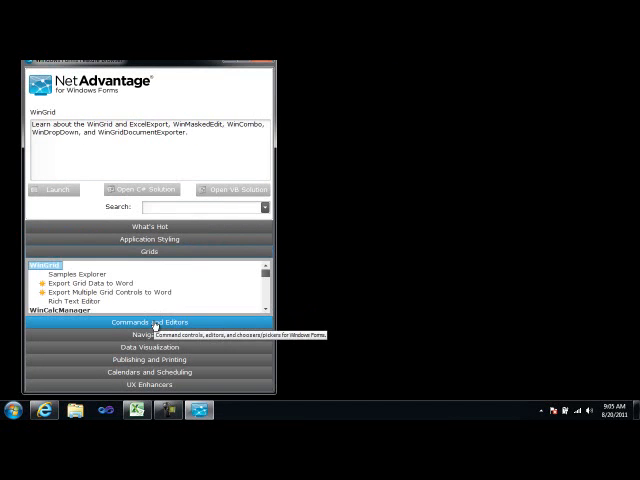
Browse the Navigation category, then return to the Grids samples list
{"action": "left_click", "coordinate": [149, 277]}
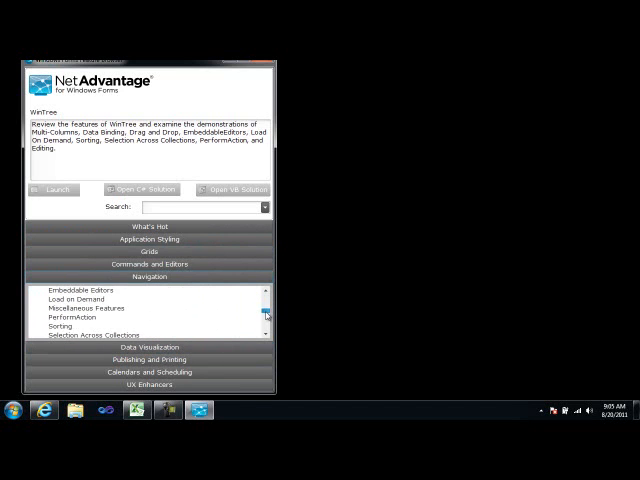
{"action": "left_click", "coordinate": [149, 252]}
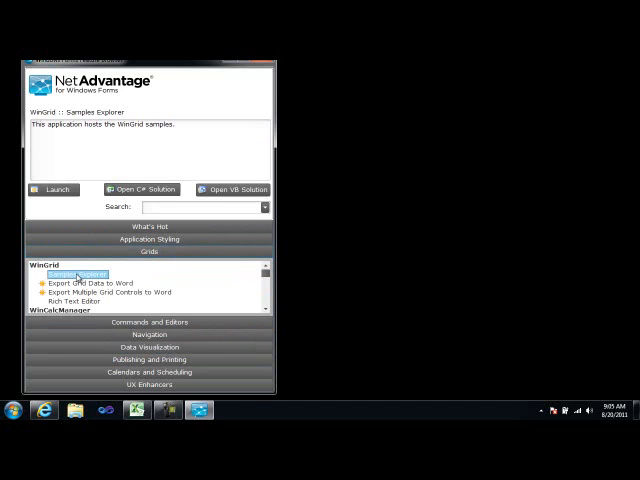
{"action": "mouse_move", "coordinate": [336, 161]}
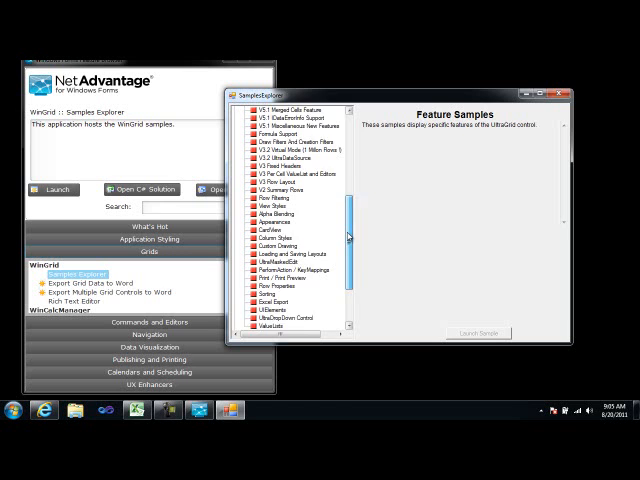
Scroll the Feature Samples tree toward the V11.1 Word Export sample
{"action": "scroll", "scroll_direction": "down", "scroll_amount": 3}
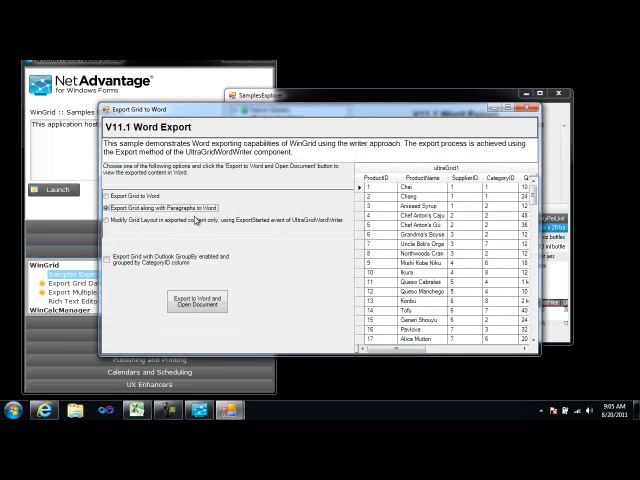
Export only the grid to Word and open the resulting document
{"action": "left_click", "coordinate": [112, 195]}
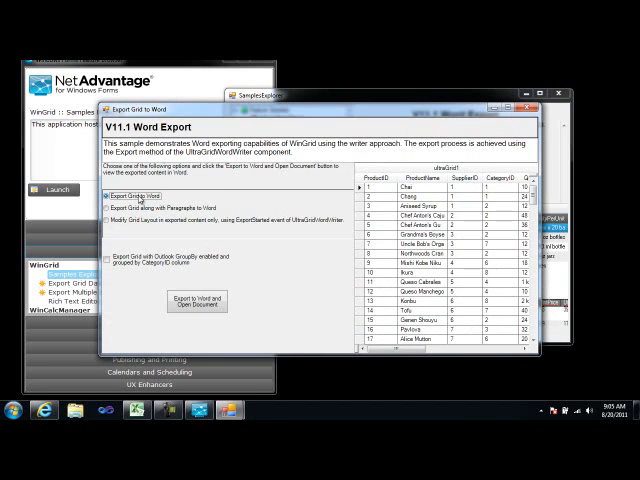
{"action": "left_click", "coordinate": [197, 301]}
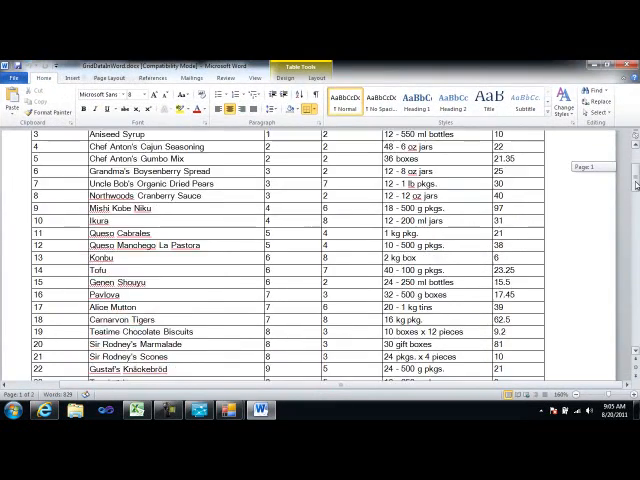
Review the exported table, close the Samples Explorer, and open the WinGrid C# solution
{"action": "scroll", "scroll_direction": "down", "scroll_amount": 3}
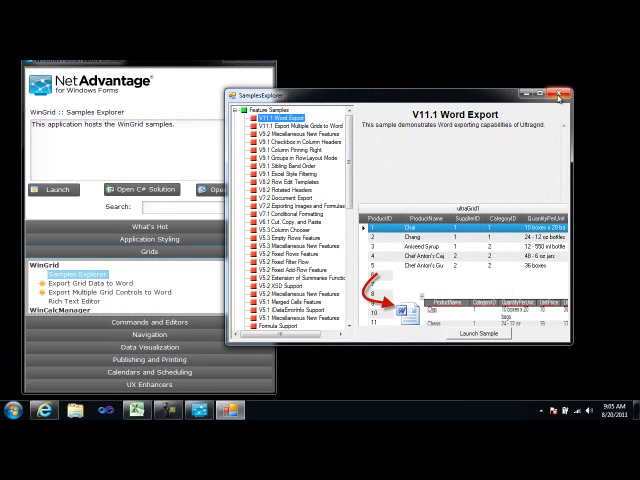
{"action": "left_click", "coordinate": [565, 96]}
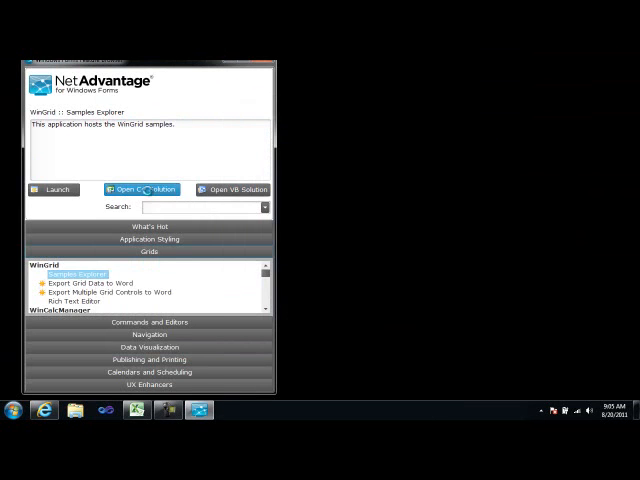
{"action": "left_click", "coordinate": [144, 189]}
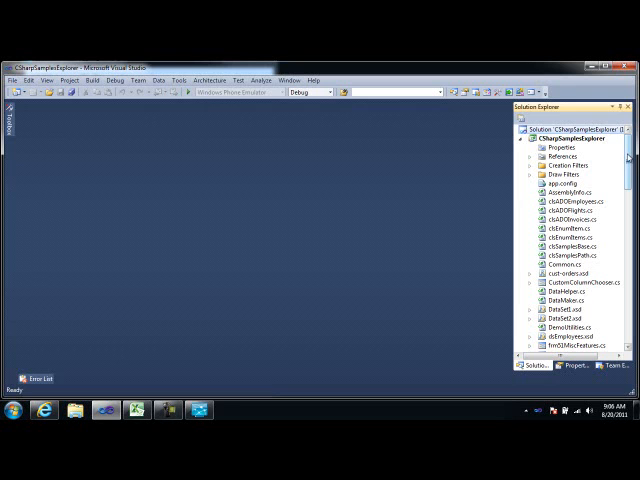
{"action": "scroll", "scroll_direction": "down", "scroll_amount": 3}
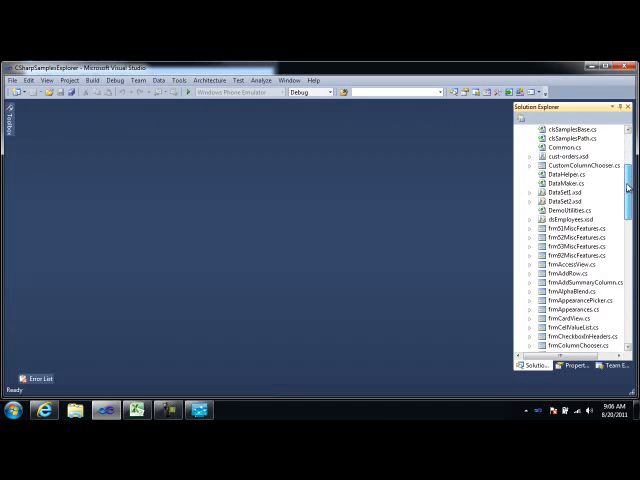
{"action": "scroll", "scroll_direction": "down", "scroll_amount": 3}
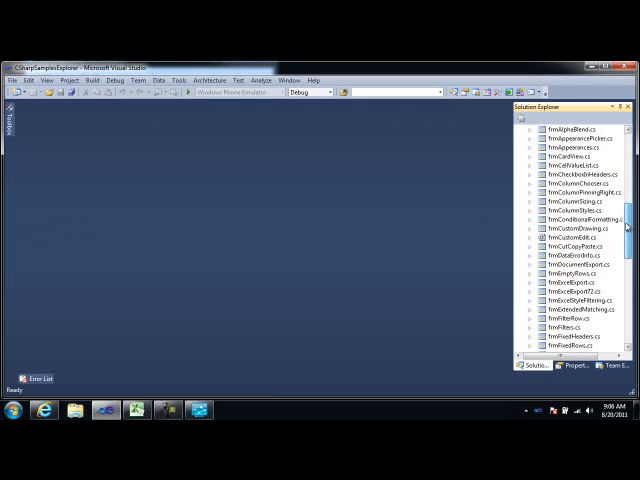
{"action": "scroll", "scroll_direction": "down", "scroll_amount": 3}
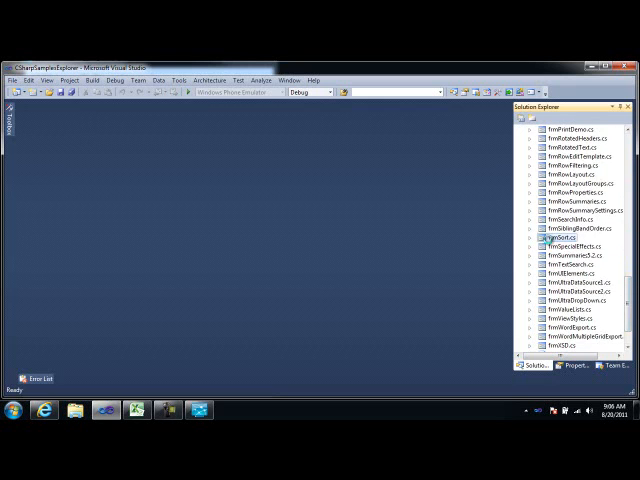
Open frmSort.cs from Solution Explorer in the designer
{"action": "double_click", "coordinate": [551, 229]}
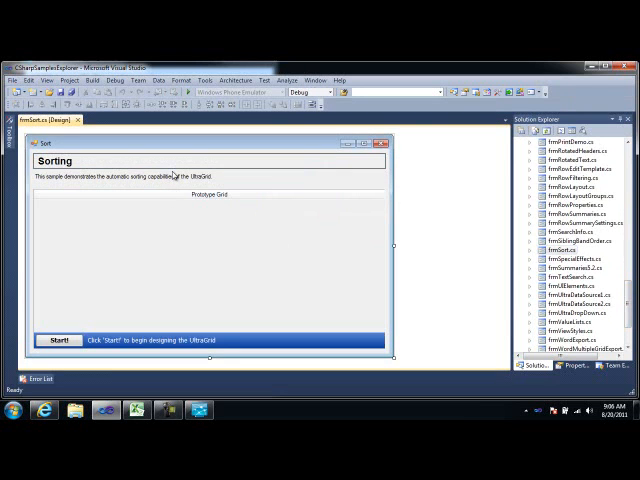
{"action": "mouse_move", "coordinate": [294, 194]}
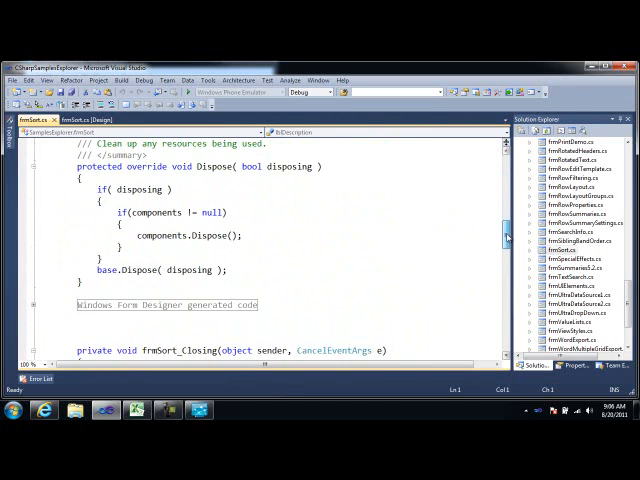
{"action": "scroll", "scroll_direction": "down", "scroll_amount": 3}
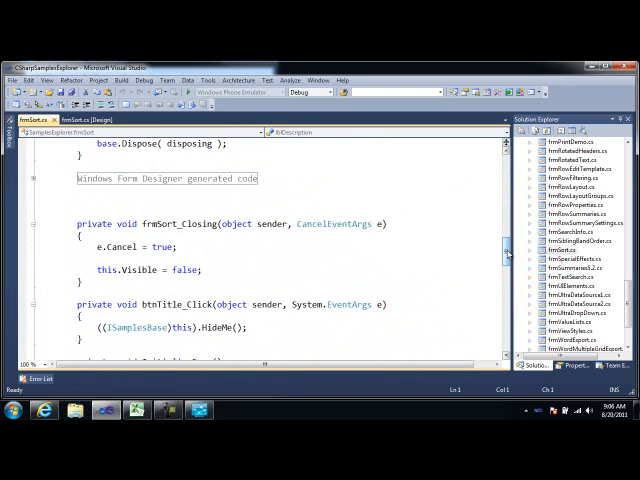
{"action": "scroll", "scroll_direction": "down", "scroll_amount": 3}
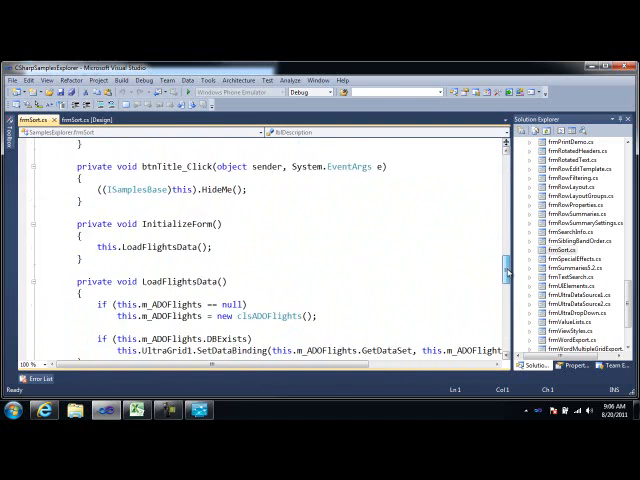